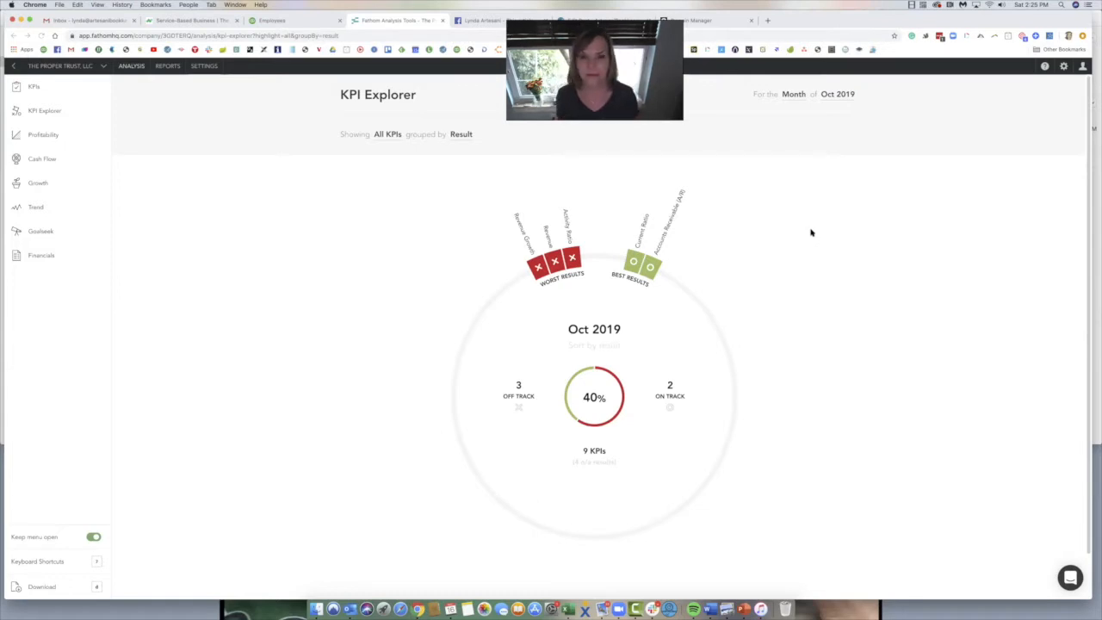
{"action": "mouse_move", "coordinate": [1083, 403]}
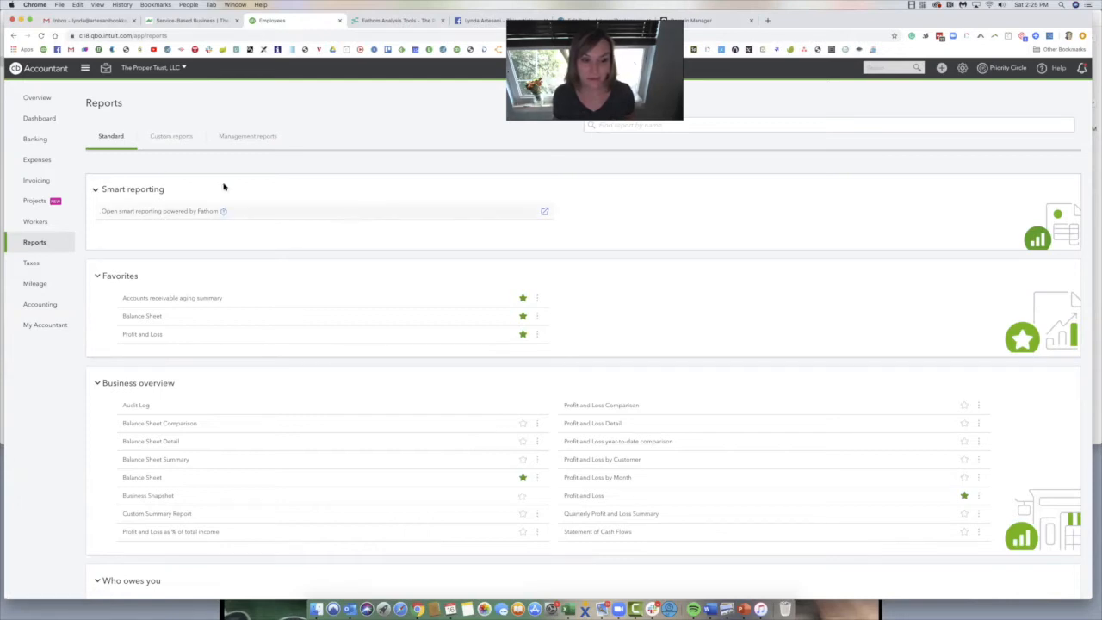
{"action": "mouse_move", "coordinate": [544, 224]}
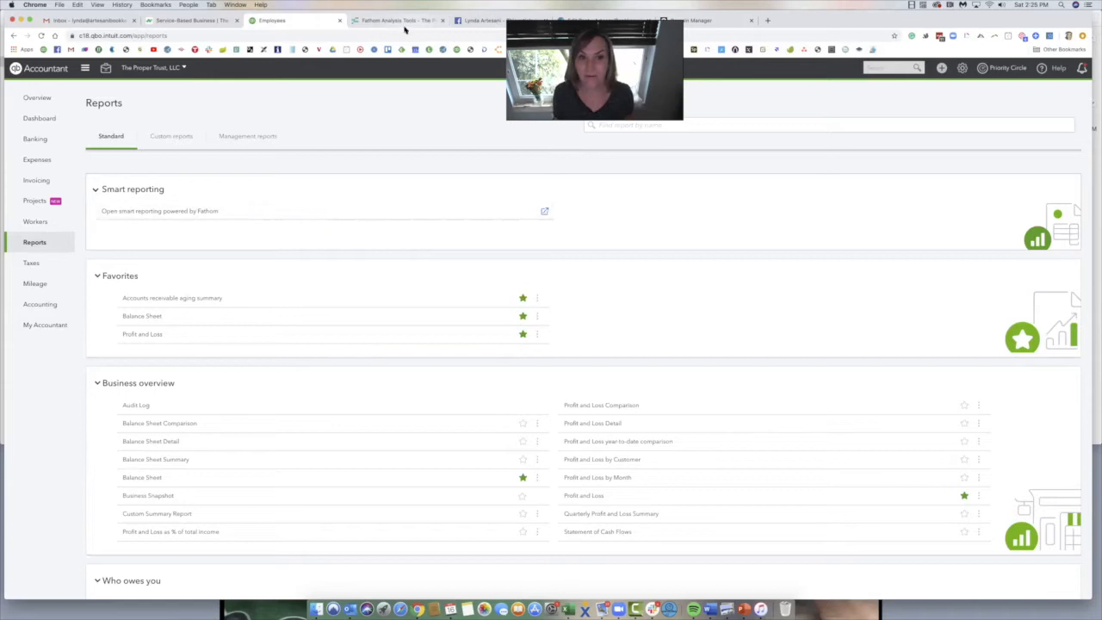
Step: Group the KPI Explorer wheel by Importance, passing through Perspective on the way
{"action": "left_click", "coordinate": [396, 21]}
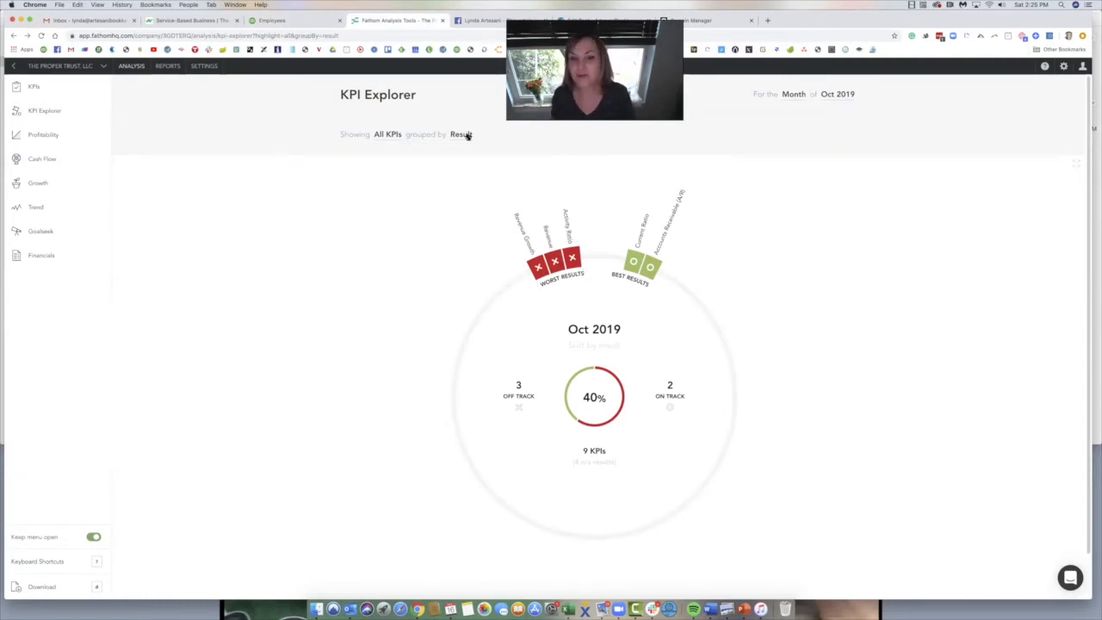
{"action": "left_click", "coordinate": [462, 134]}
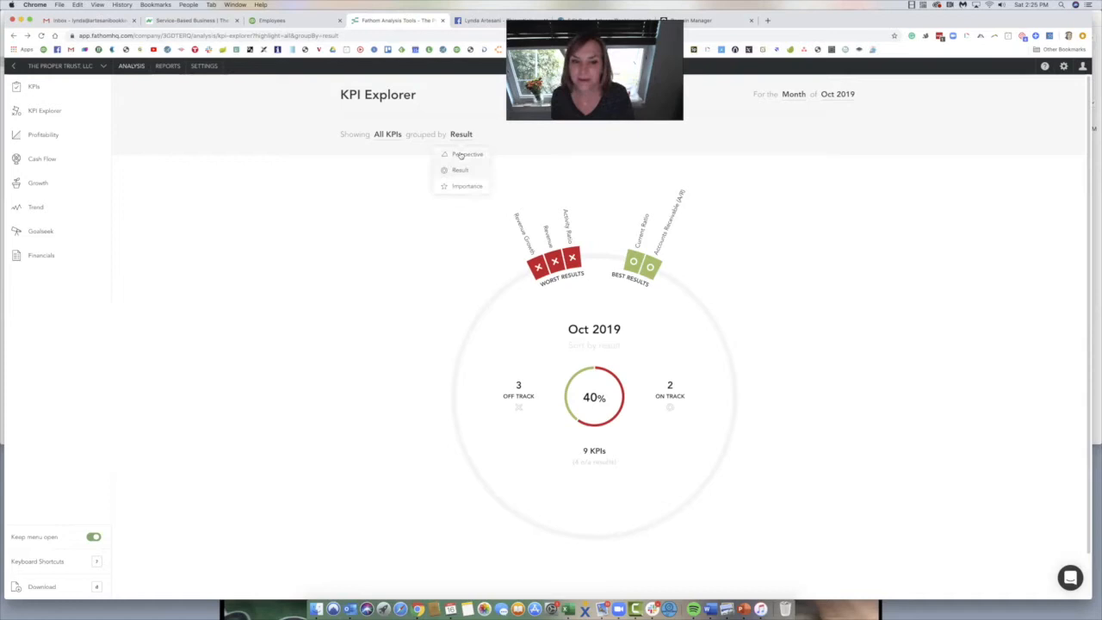
{"action": "left_click", "coordinate": [468, 155]}
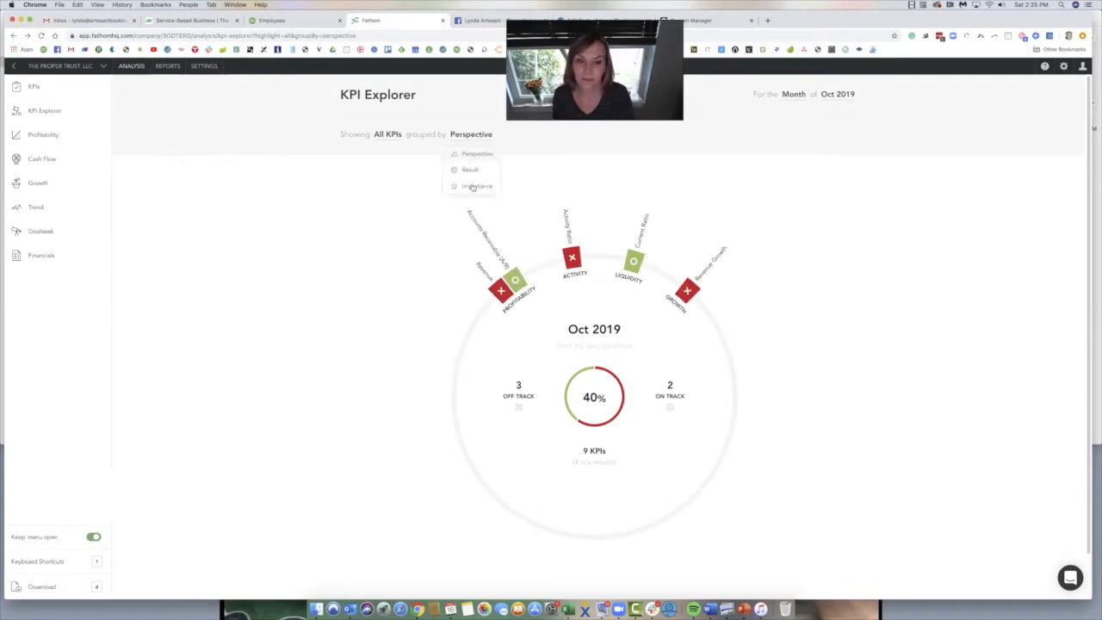
{"action": "left_click", "coordinate": [479, 186]}
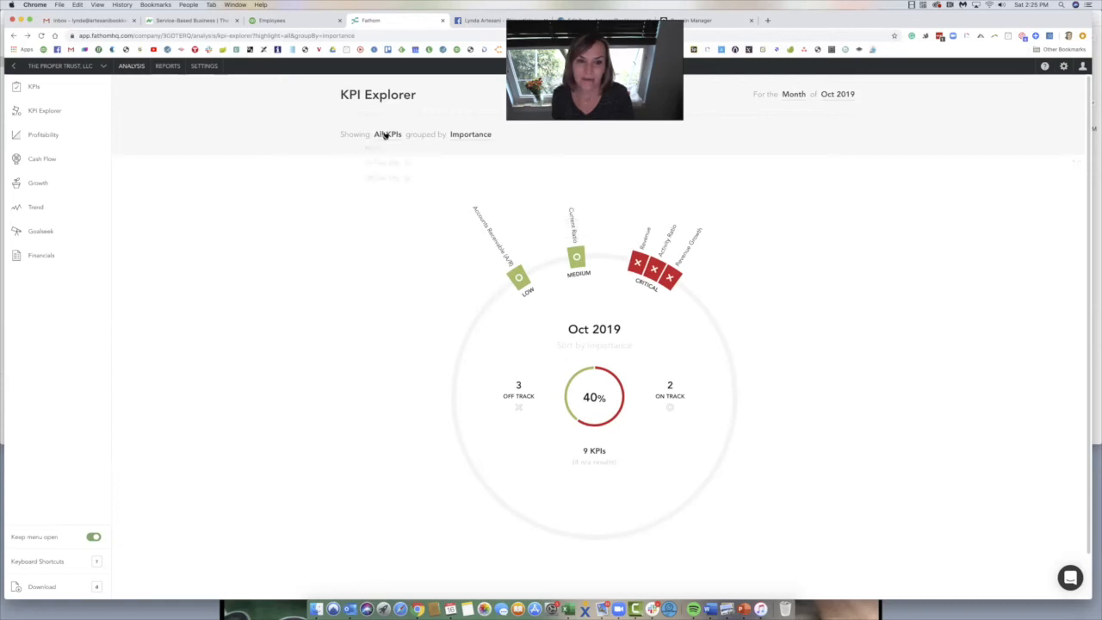
{"action": "left_click", "coordinate": [388, 134]}
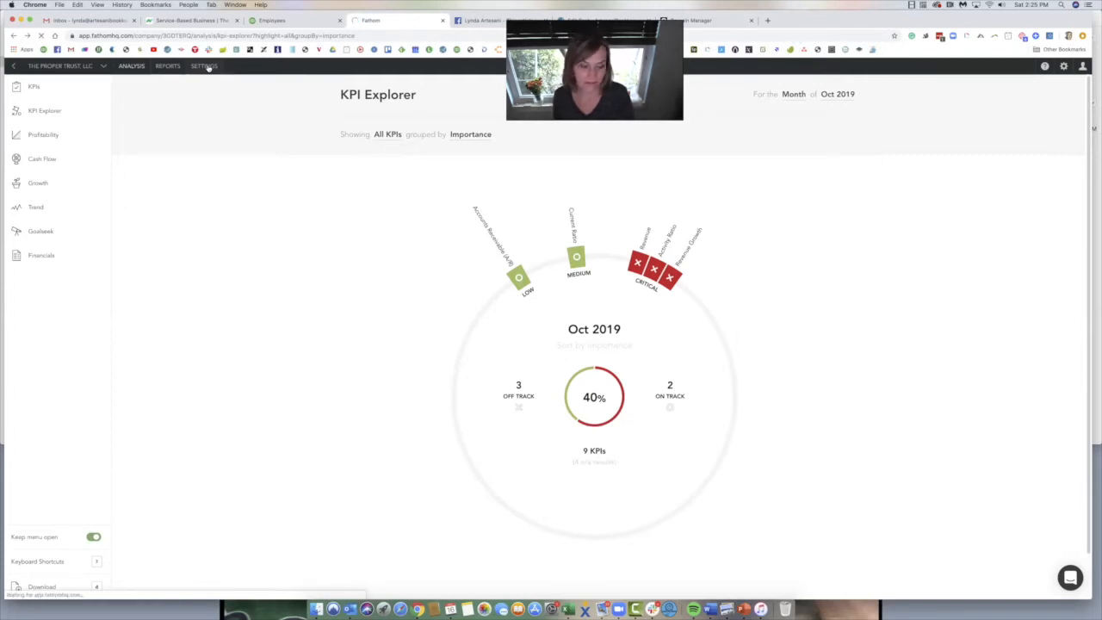
Step: Reach the Select KPIs setup step, adjust an importance rating, and start a custom KPI
{"action": "left_click", "coordinate": [203, 66]}
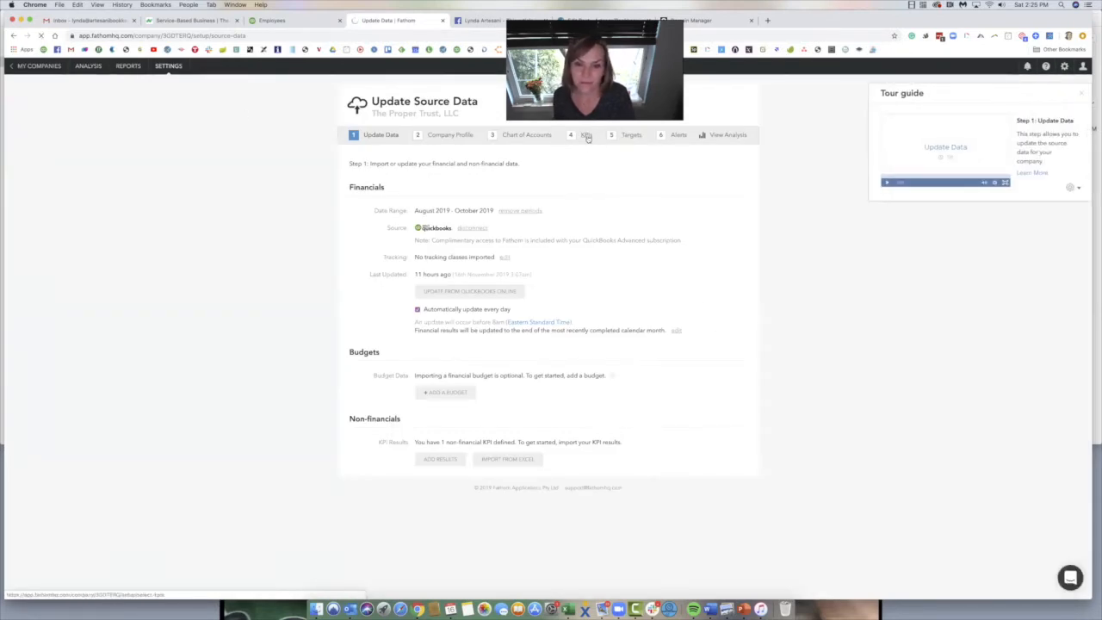
{"action": "left_click", "coordinate": [585, 135]}
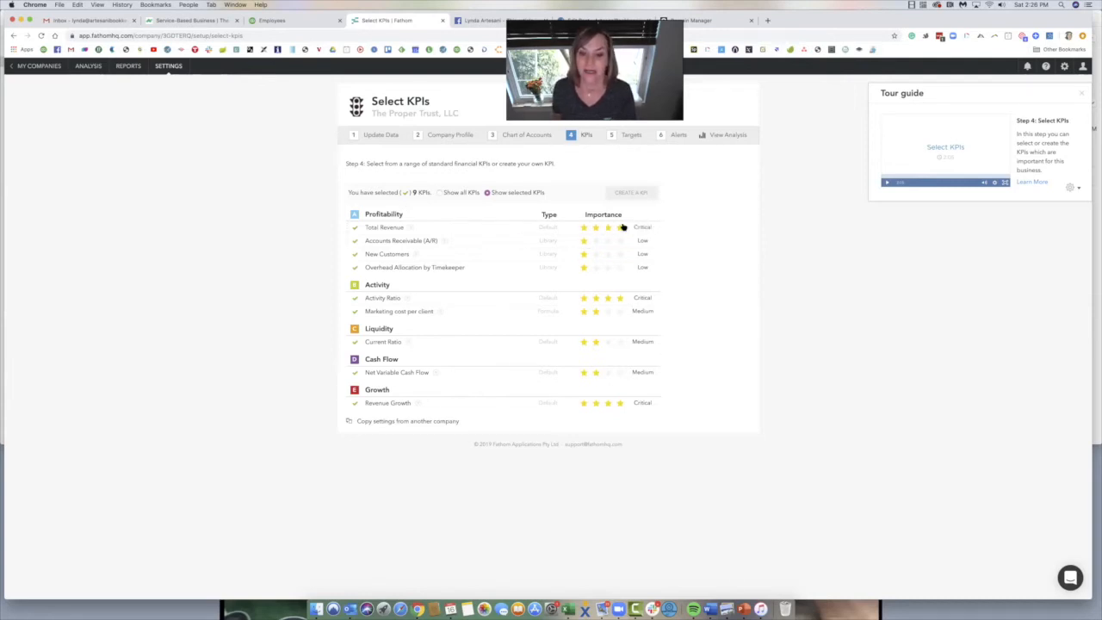
{"action": "left_click", "coordinate": [620, 241]}
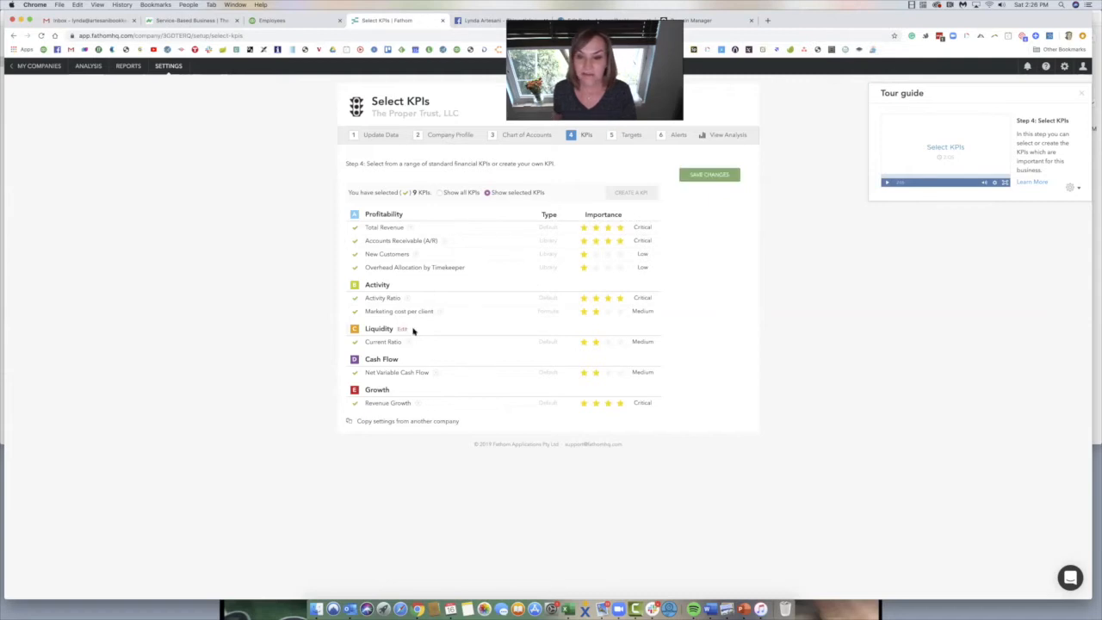
{"action": "mouse_move", "coordinate": [646, 186]}
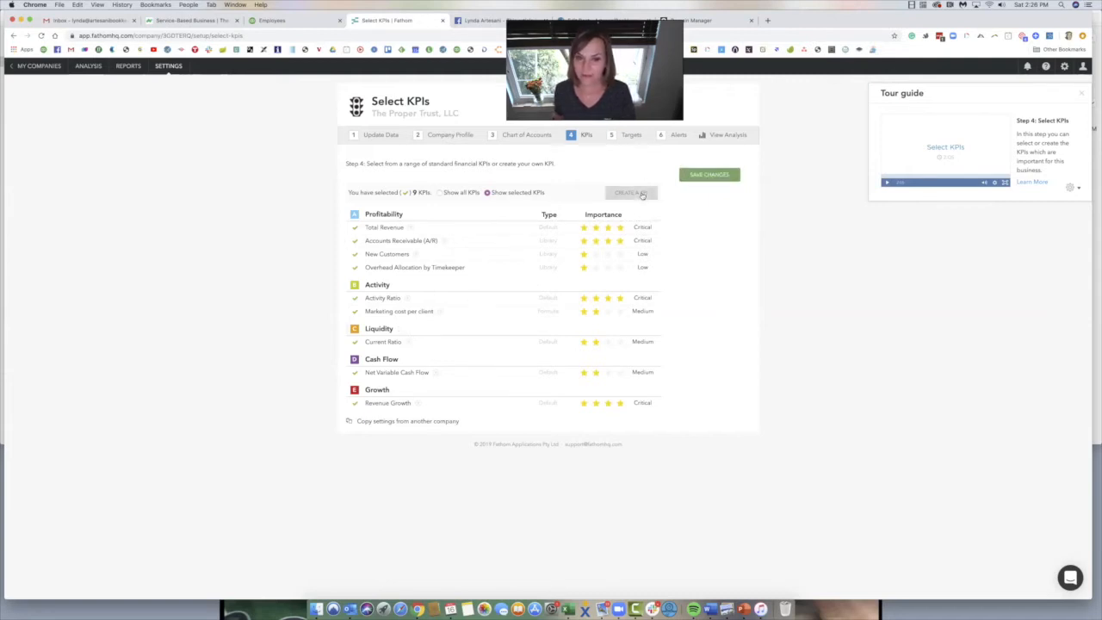
{"action": "left_click", "coordinate": [629, 193]}
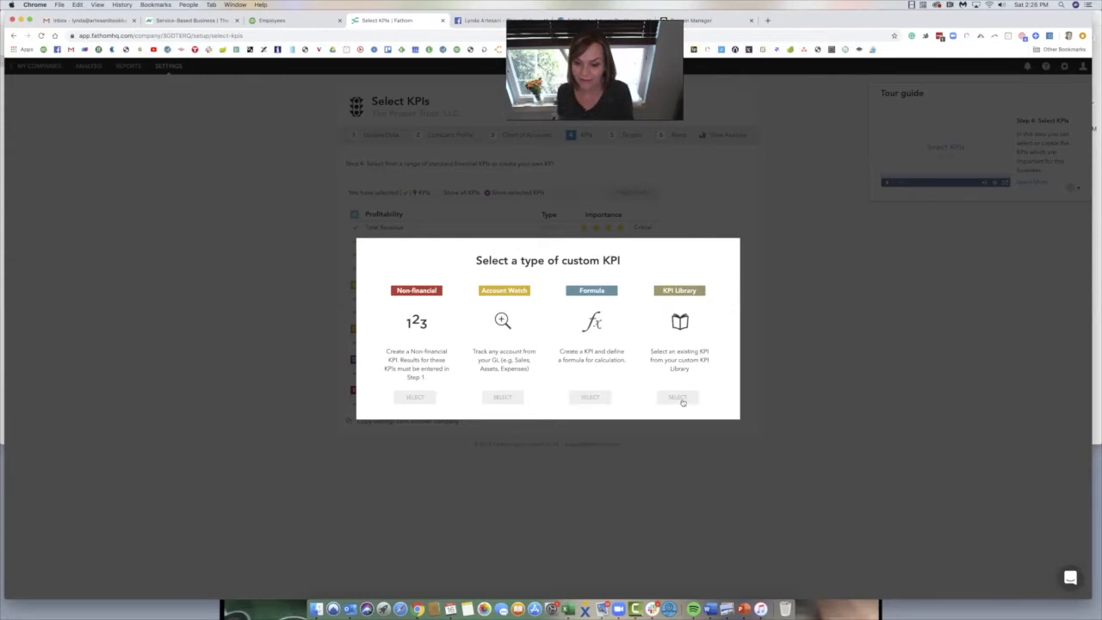
Step: Bring up the KPI Library from the custom KPI chooser and browse to the Sales folder
{"action": "left_click", "coordinate": [679, 396]}
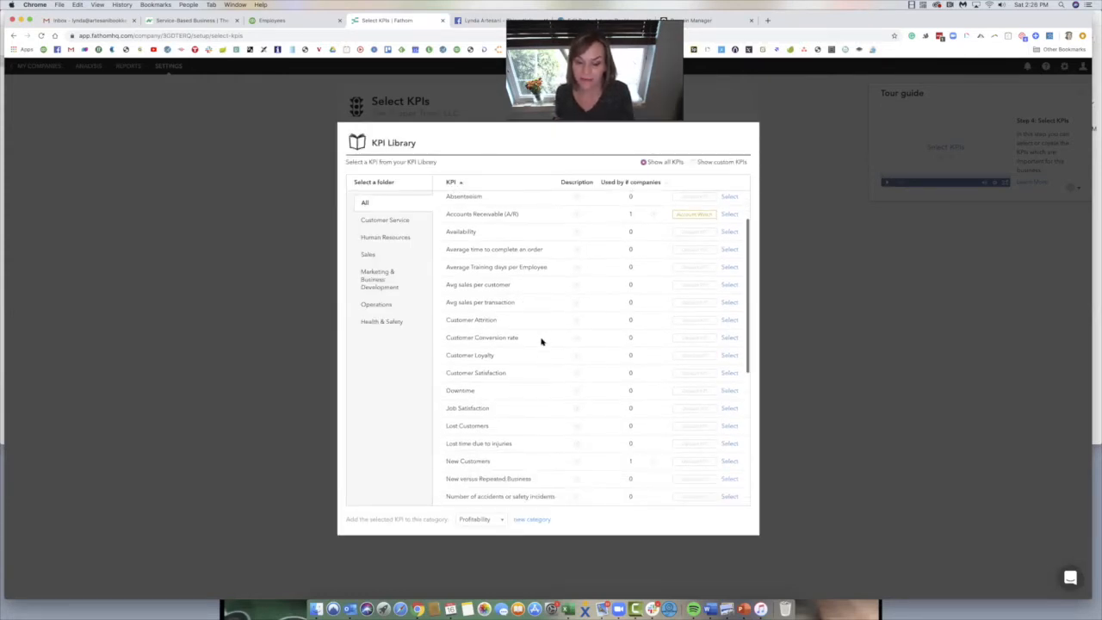
{"action": "scroll", "scroll_direction": "down", "scroll_amount": 3}
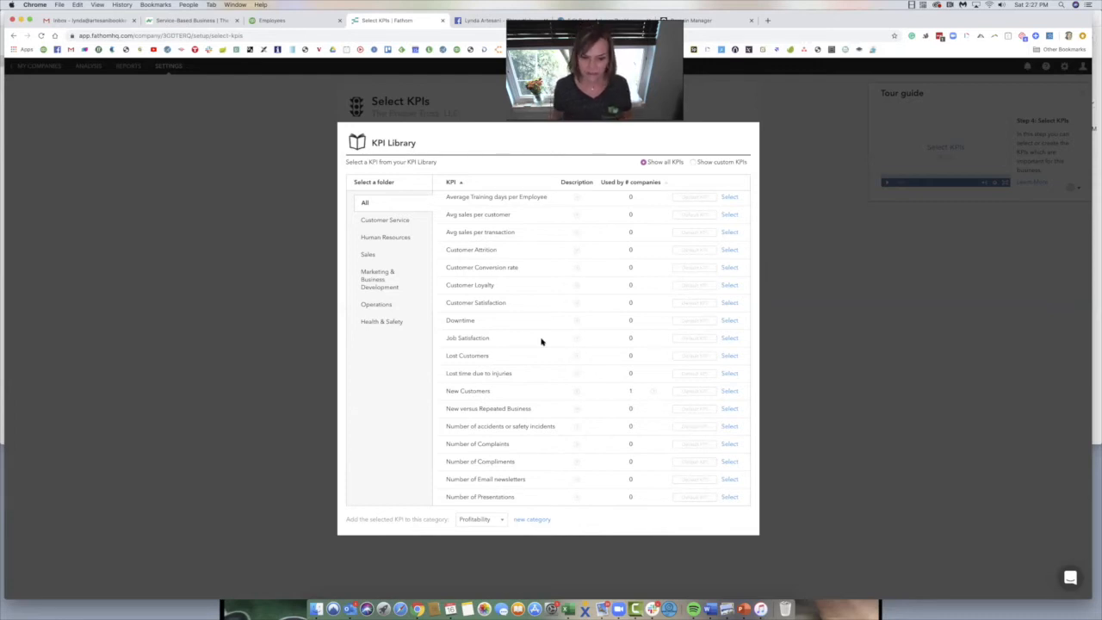
{"action": "scroll", "scroll_direction": "down", "scroll_amount": 3}
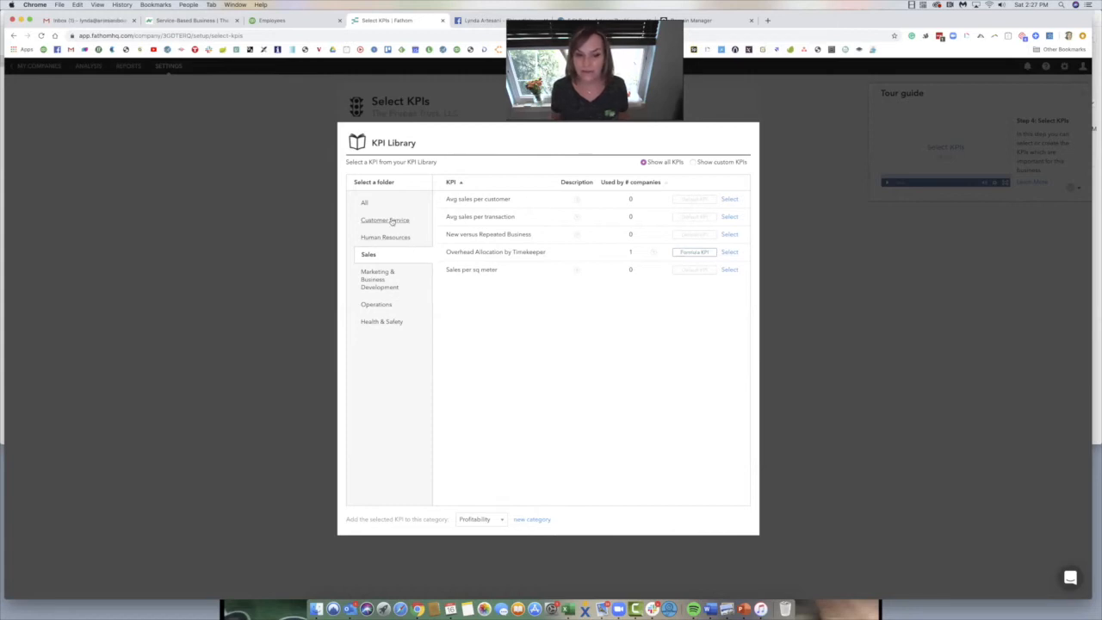
Step: View the Customer Service folder, then the Marketing & Business Development KPIs
{"action": "left_click", "coordinate": [385, 220]}
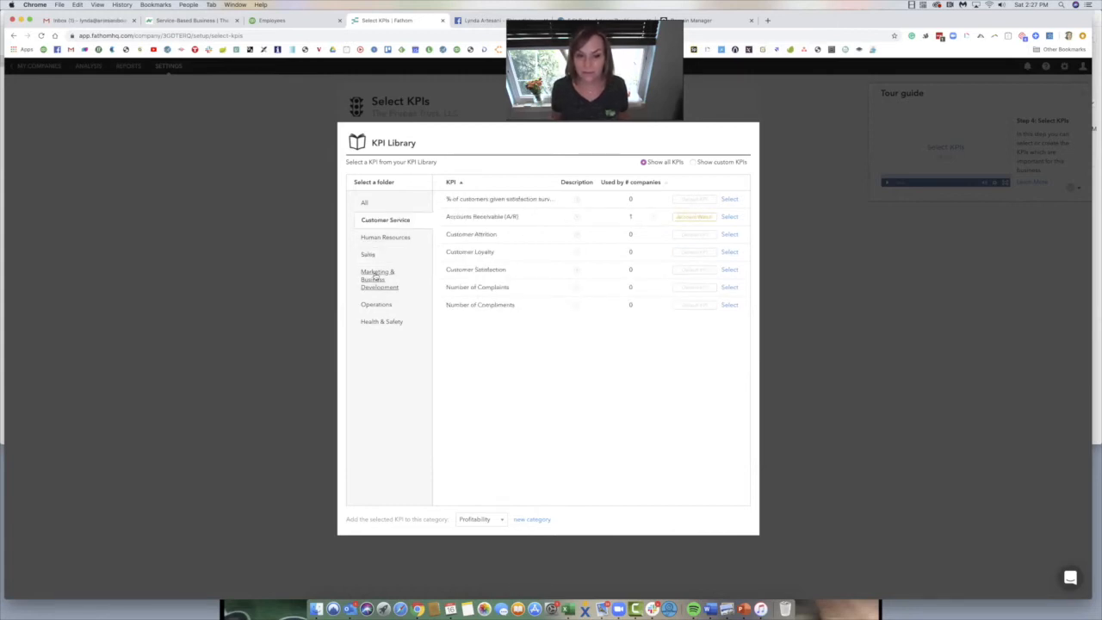
{"action": "left_click", "coordinate": [378, 279]}
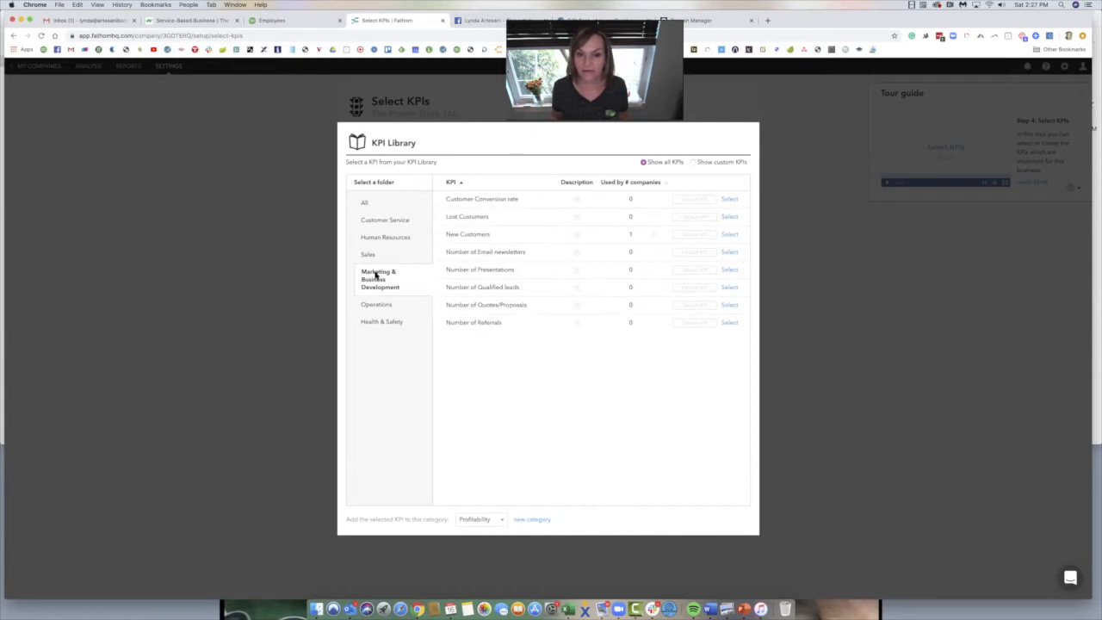
{"action": "mouse_move", "coordinate": [484, 224]}
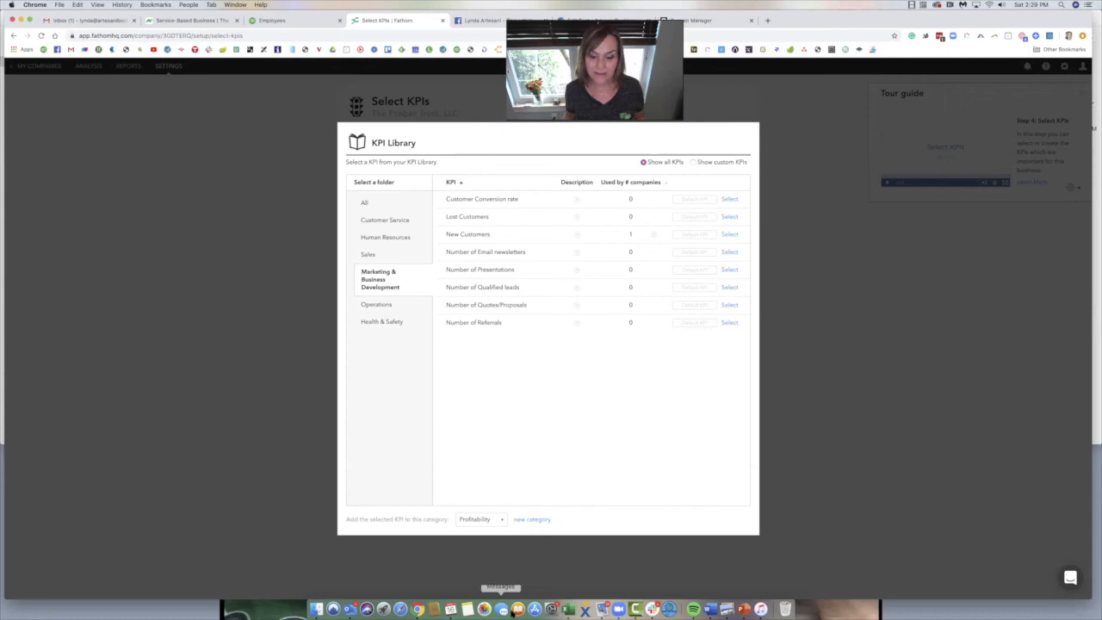
{"action": "mouse_move", "coordinate": [599, 609]}
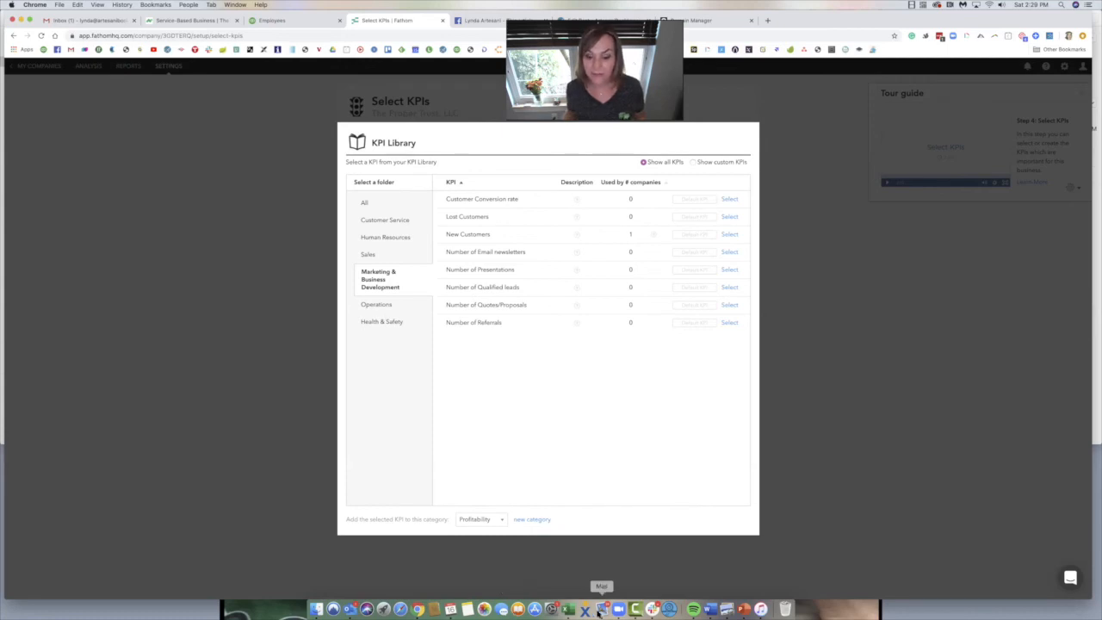